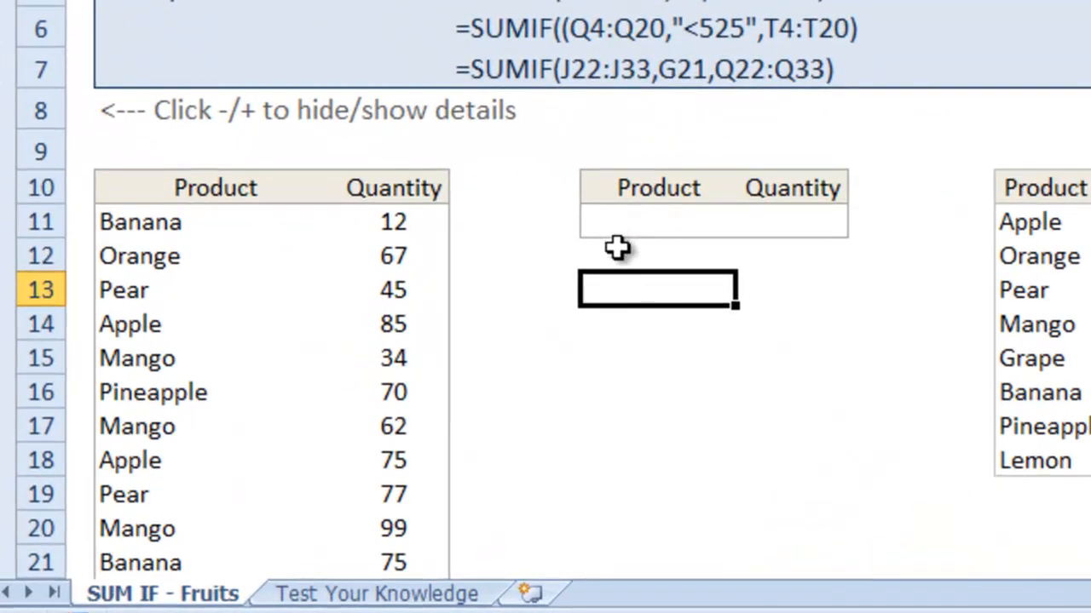
- Start a SUMIF in the Quantity cell using product range B11:B110 as criteria range
{"action": "scroll", "scroll_direction": "down", "scroll_amount": 3}
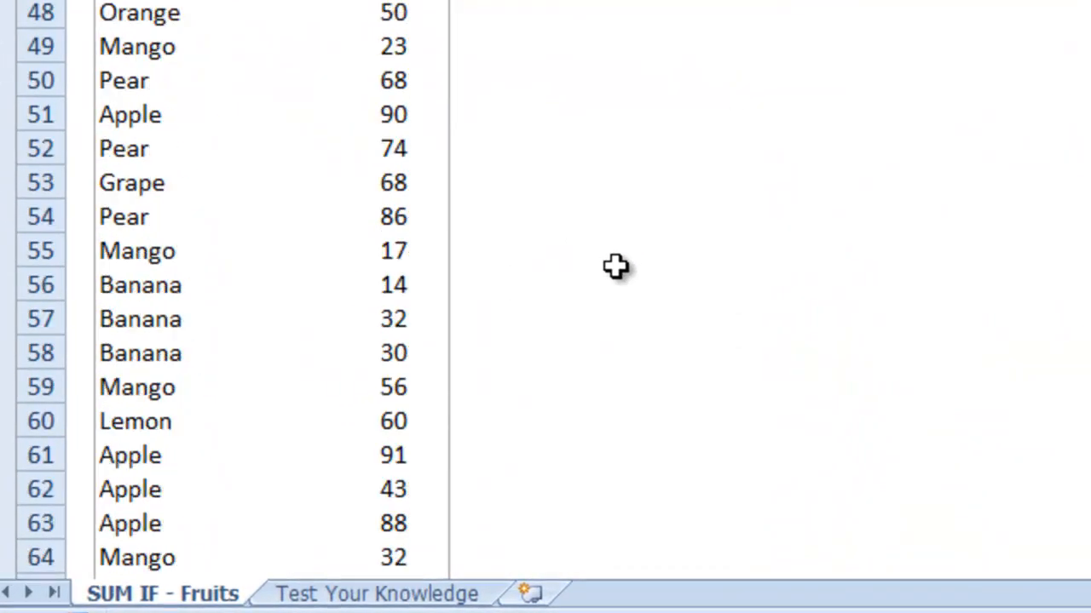
{"action": "scroll", "scroll_direction": "down", "scroll_amount": 3}
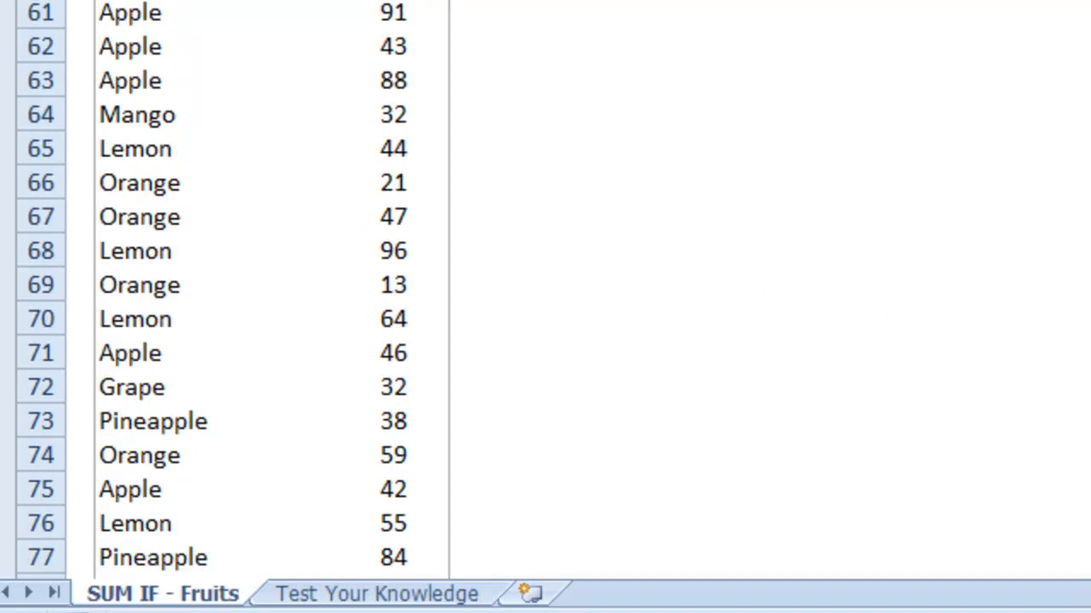
{"action": "scroll", "scroll_direction": "down", "scroll_amount": 3}
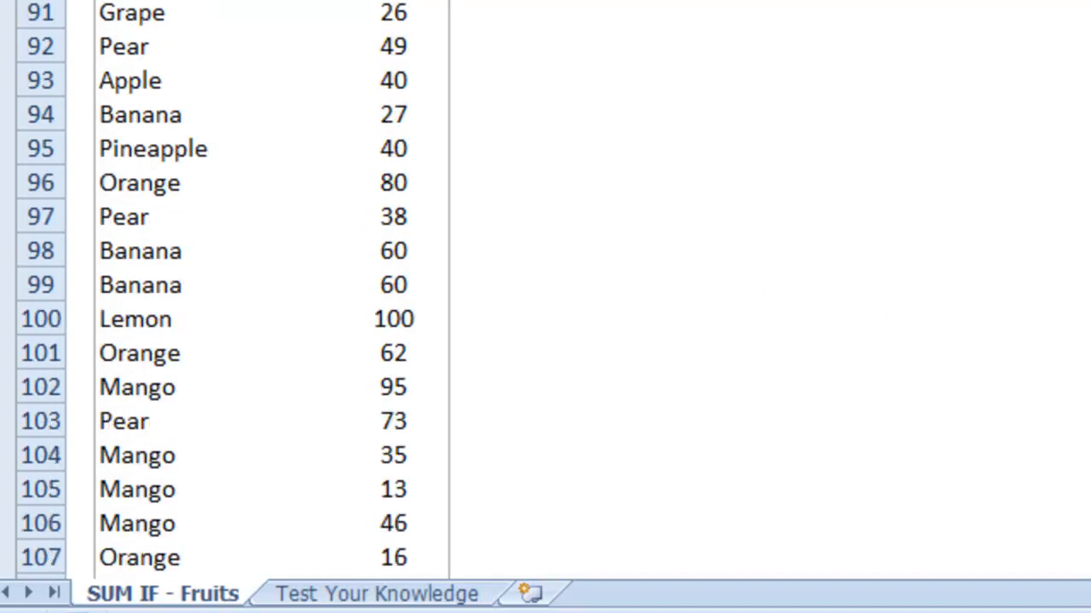
{"action": "scroll", "scroll_direction": "up", "scroll_amount": 3}
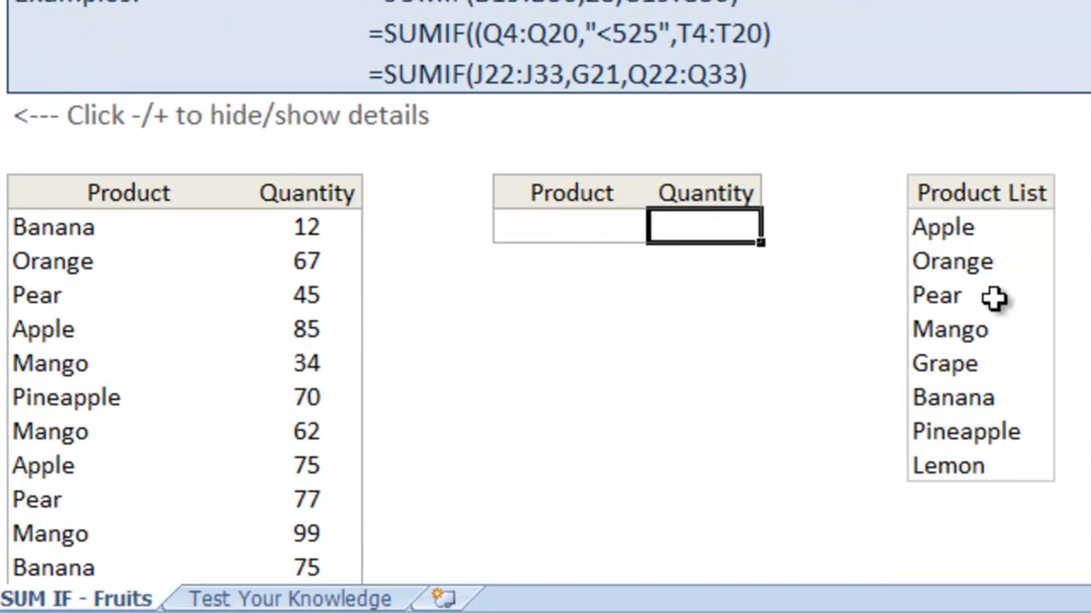
{"action": "type", "text": "=sumif("}
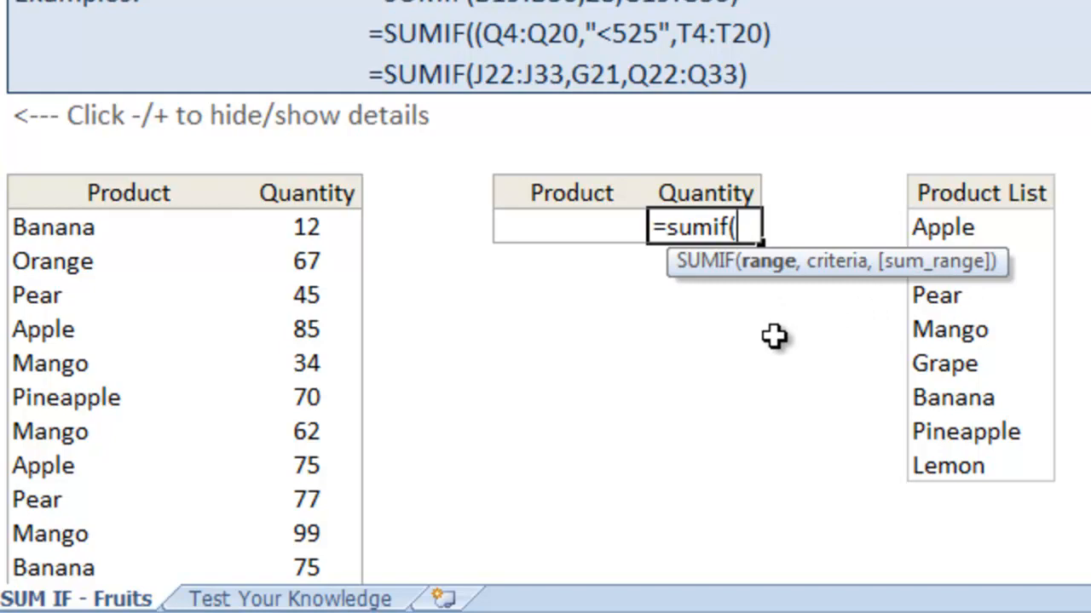
{"action": "left_click", "coordinate": [81, 227]}
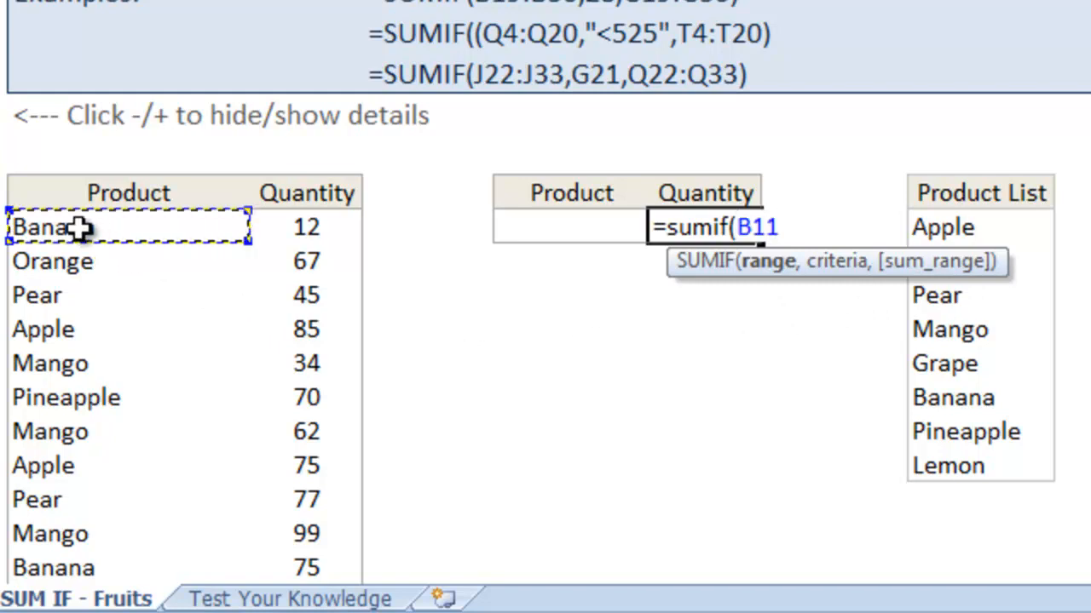
- Add criteria "Apple" and sum range C11:C110, giving a total of 1,014
{"action": "scroll", "scroll_direction": "down", "scroll_amount": 3}
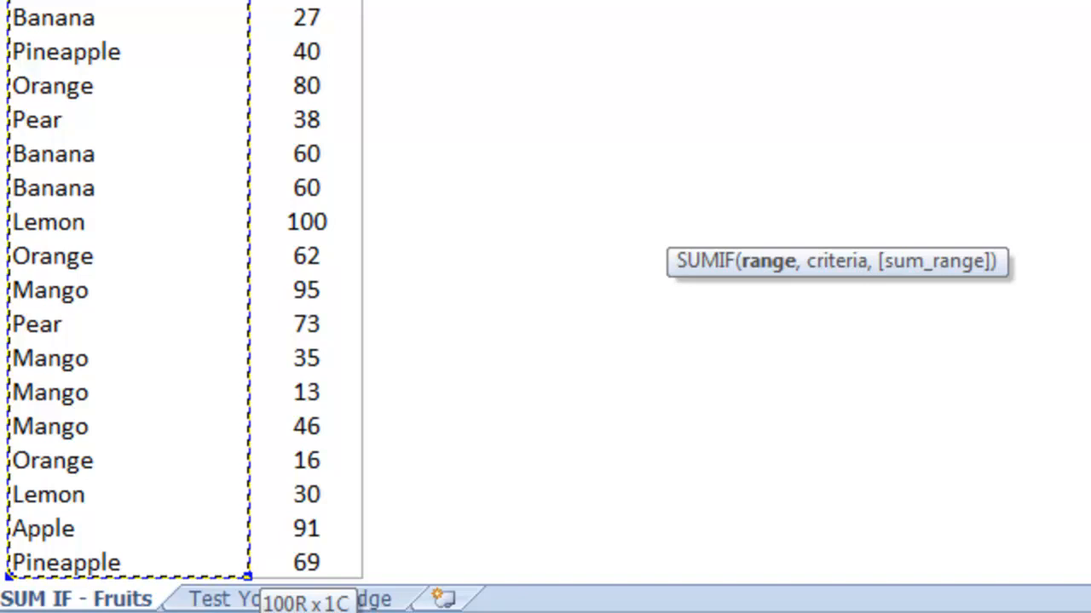
{"action": "scroll", "scroll_direction": "down", "scroll_amount": 3}
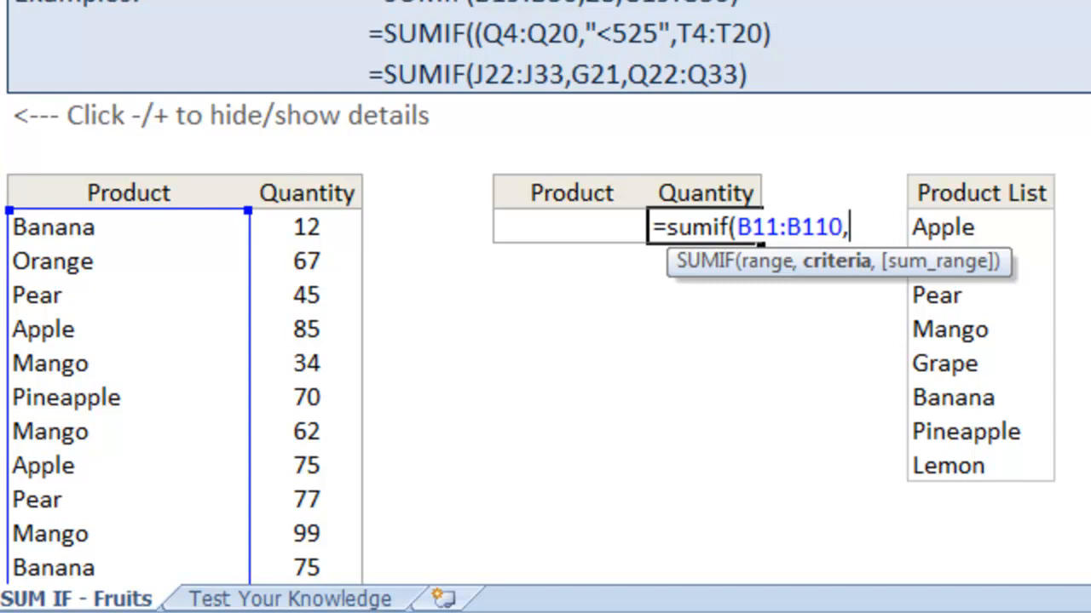
{"action": "type", "text": "\""}
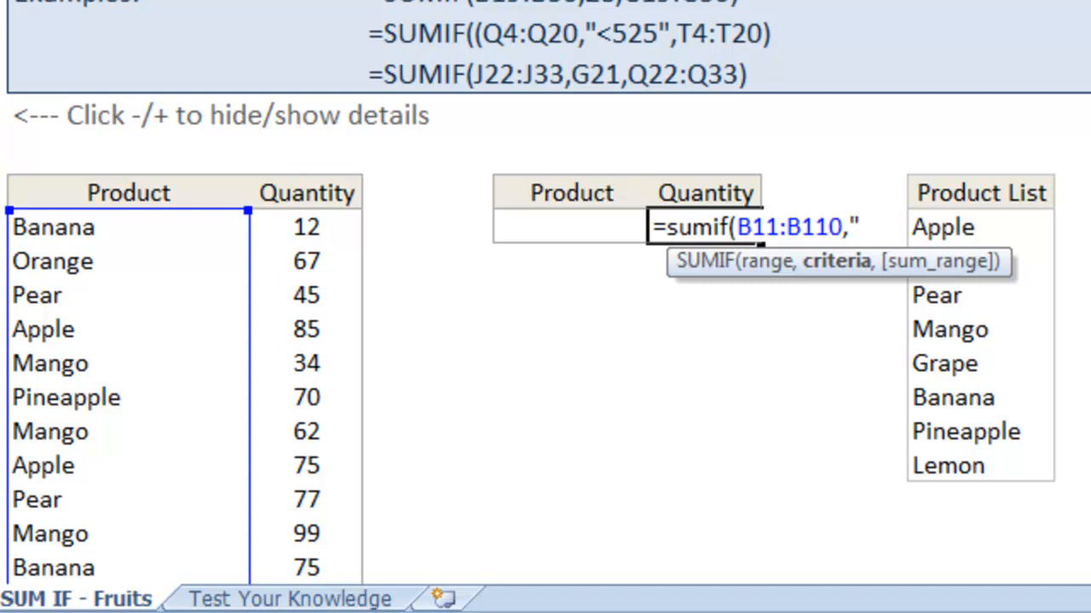
{"action": "type", "text": "A"}
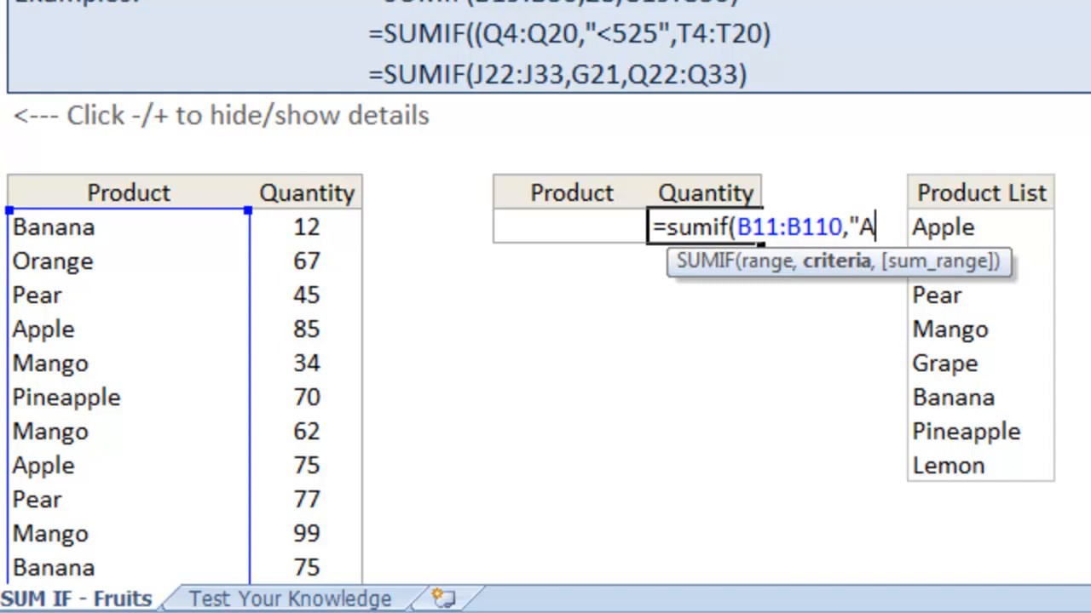
{"action": "type", "text": "pple"}
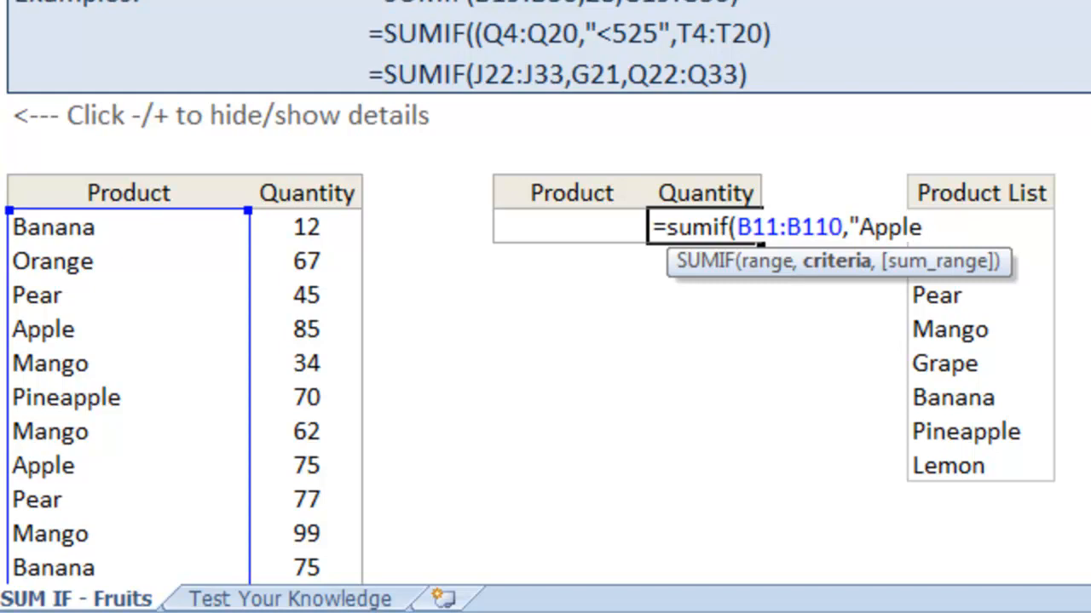
{"action": "type", "text": "\",C11:C110"}
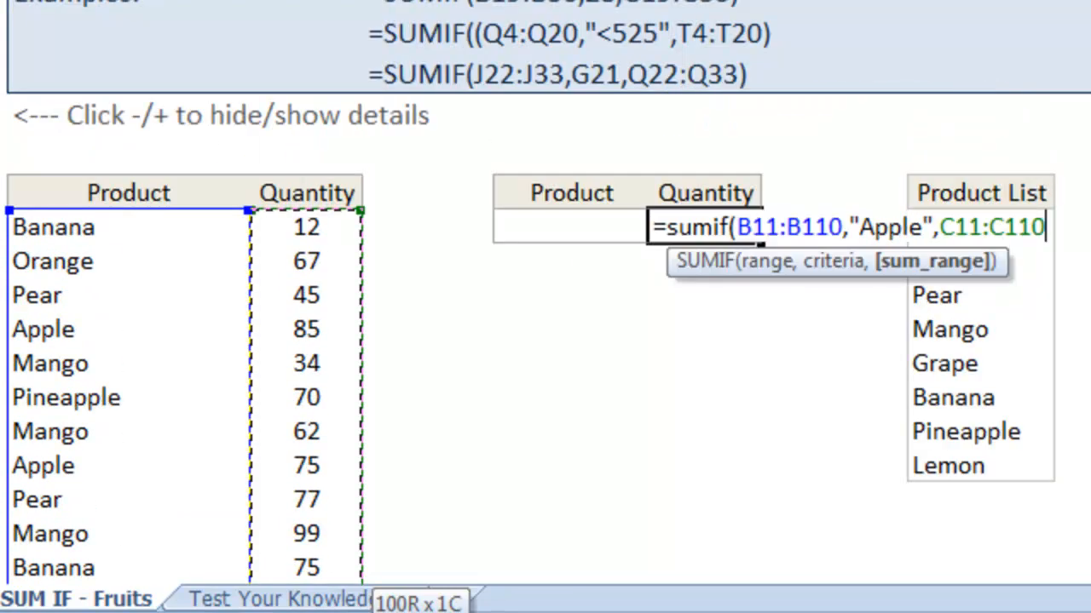
{"action": "key", "text": "Return"}
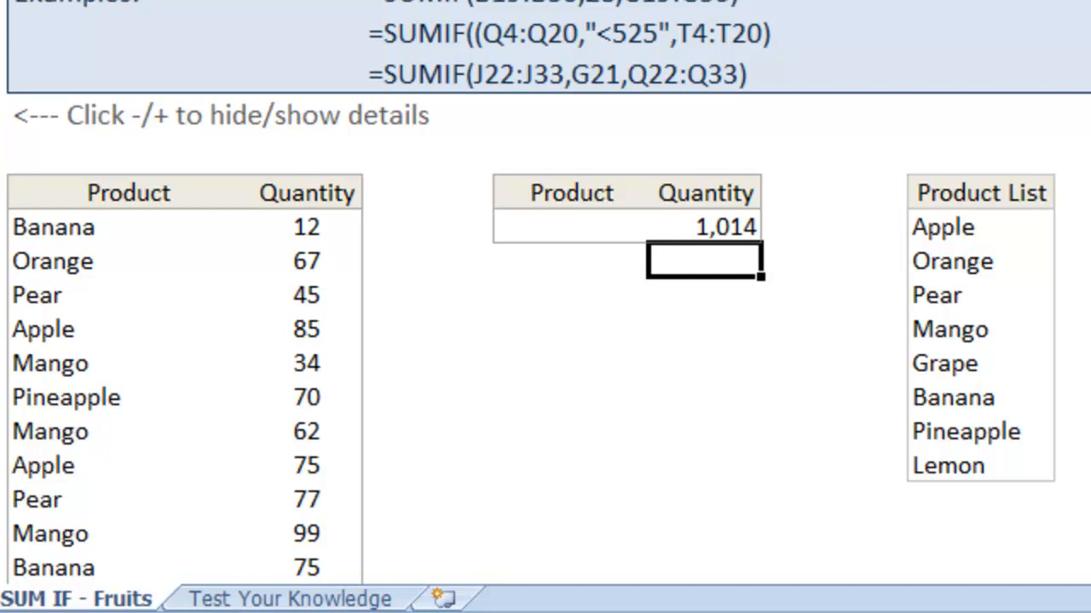
- Enter the Apple SUMIF formula and put Apple in the lookup table's Product cell
{"action": "type", "text": "=SUMIF(B11:B110,\"Apple\",C11:C110)"}
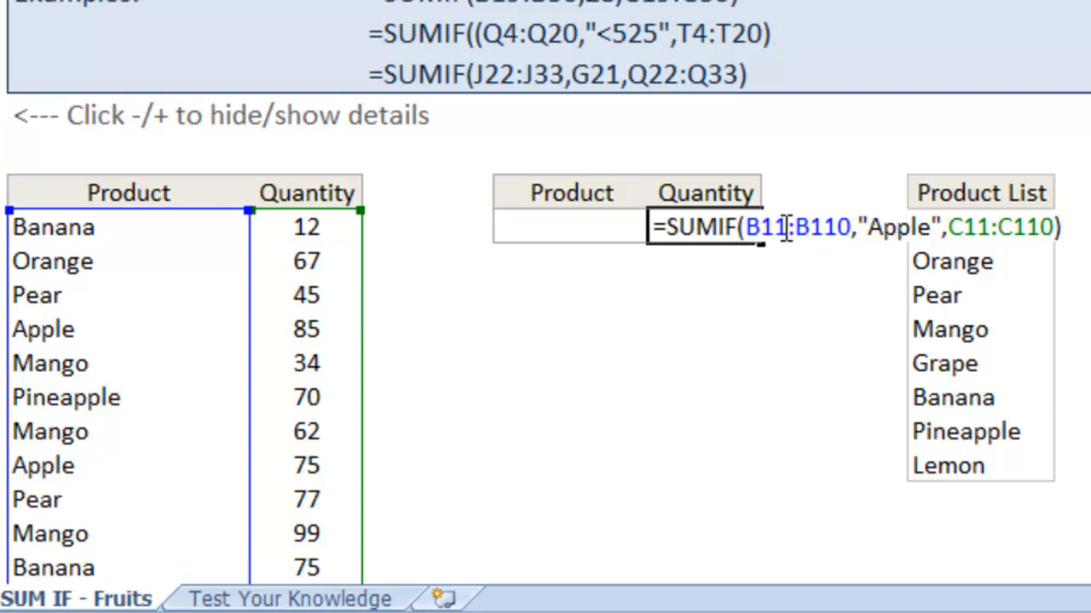
{"action": "key", "text": "Return"}
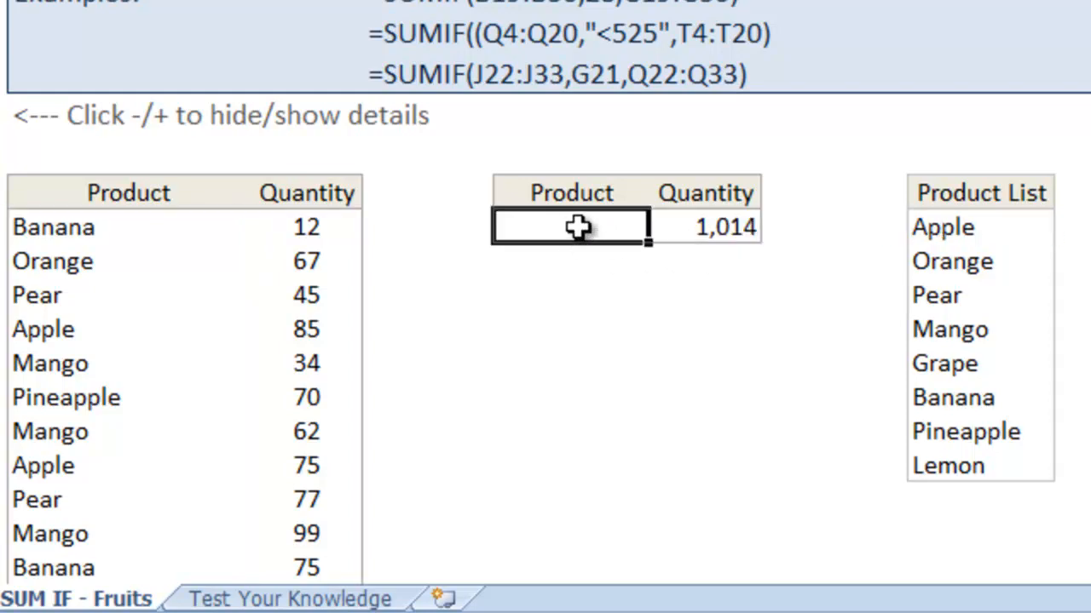
{"action": "type", "text": "Apple"}
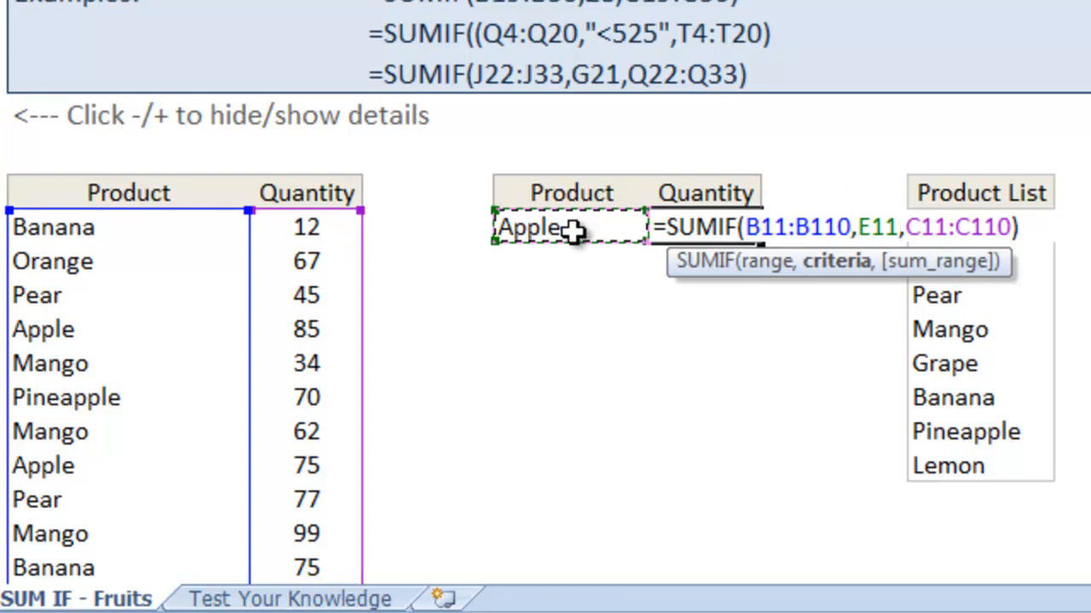
{"action": "key", "text": "Return"}
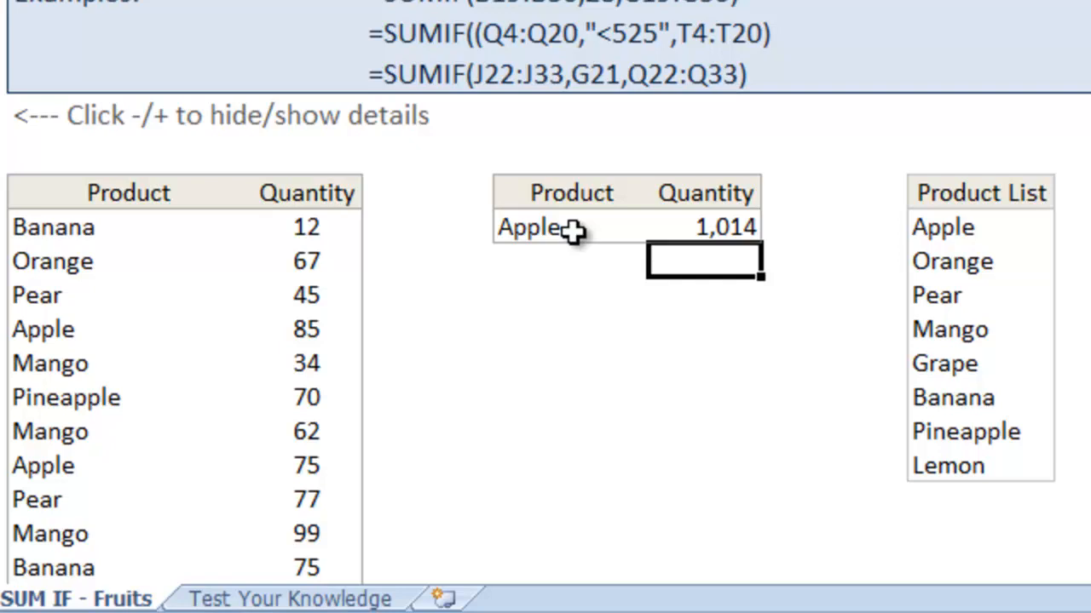
- Change the lookup table's Product cell from Apple to Orange
{"action": "left_click", "coordinate": [569, 227]}
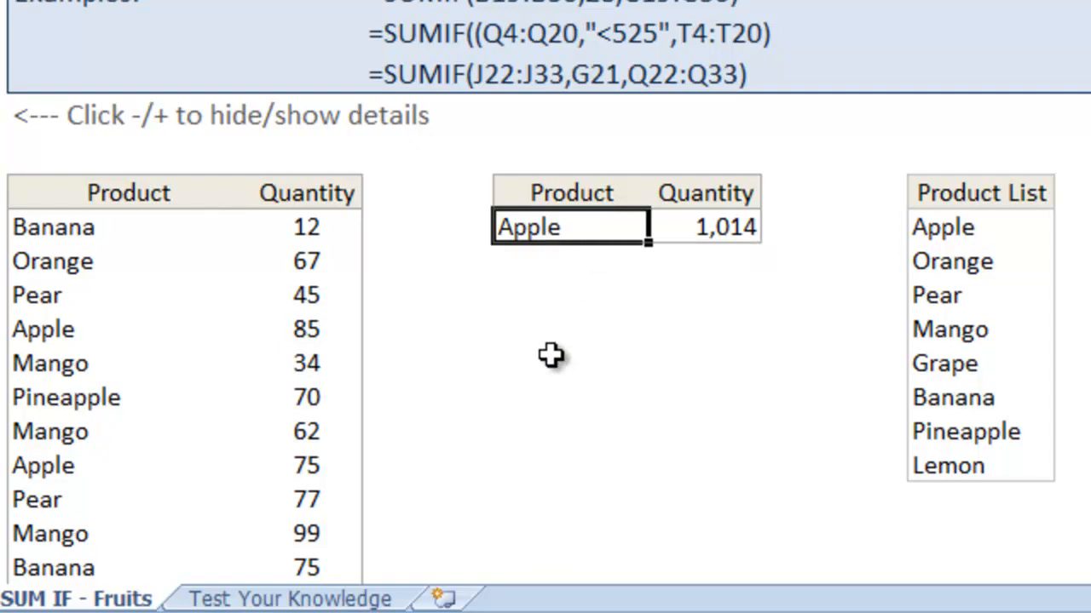
{"action": "type", "text": "O"}
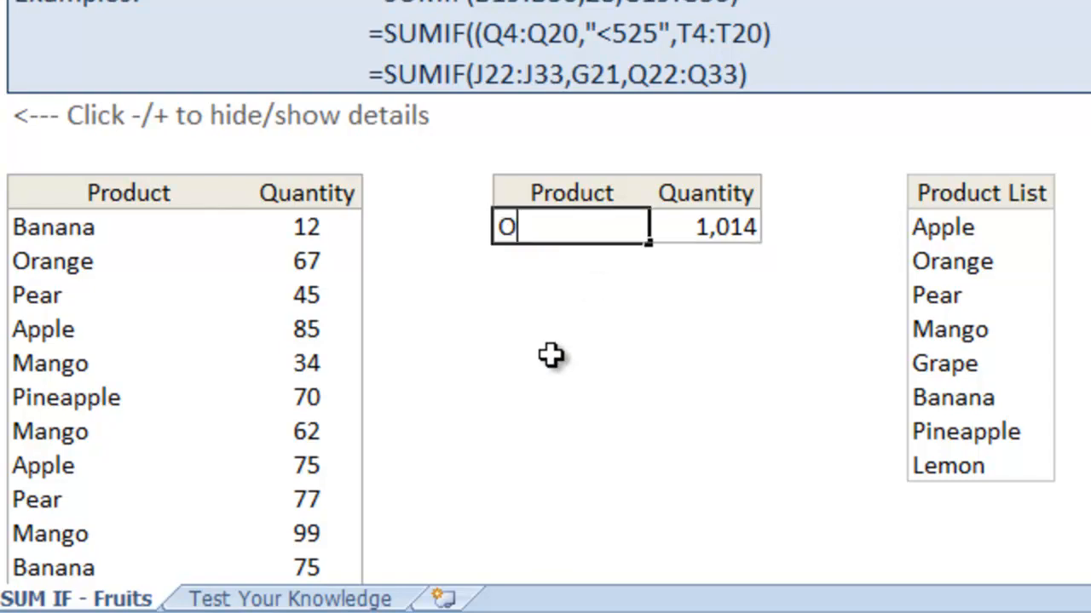
{"action": "type", "text": "range"}
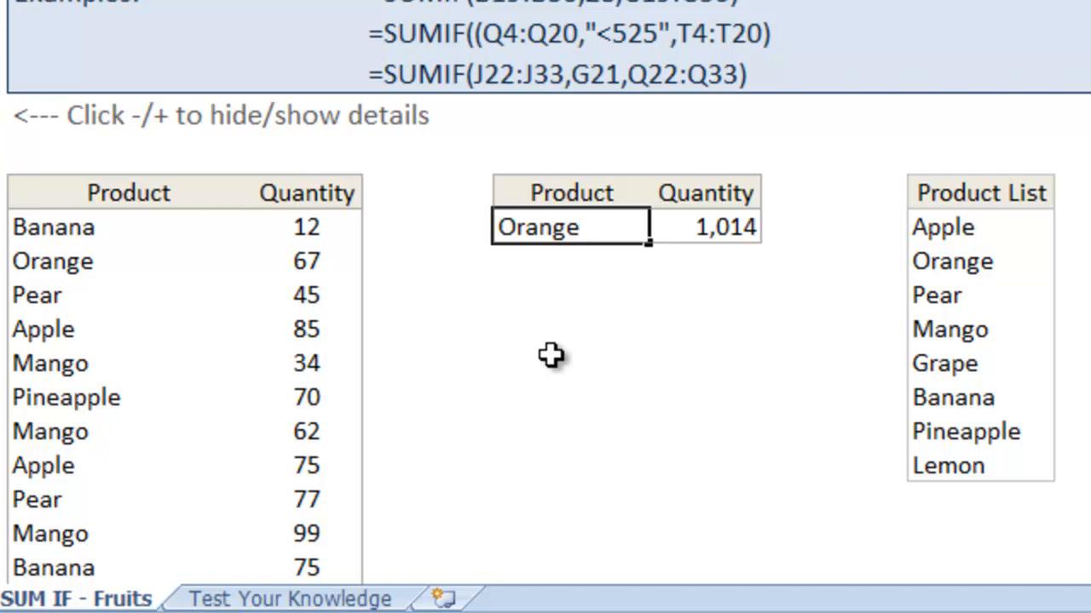
{"action": "key", "text": "Return"}
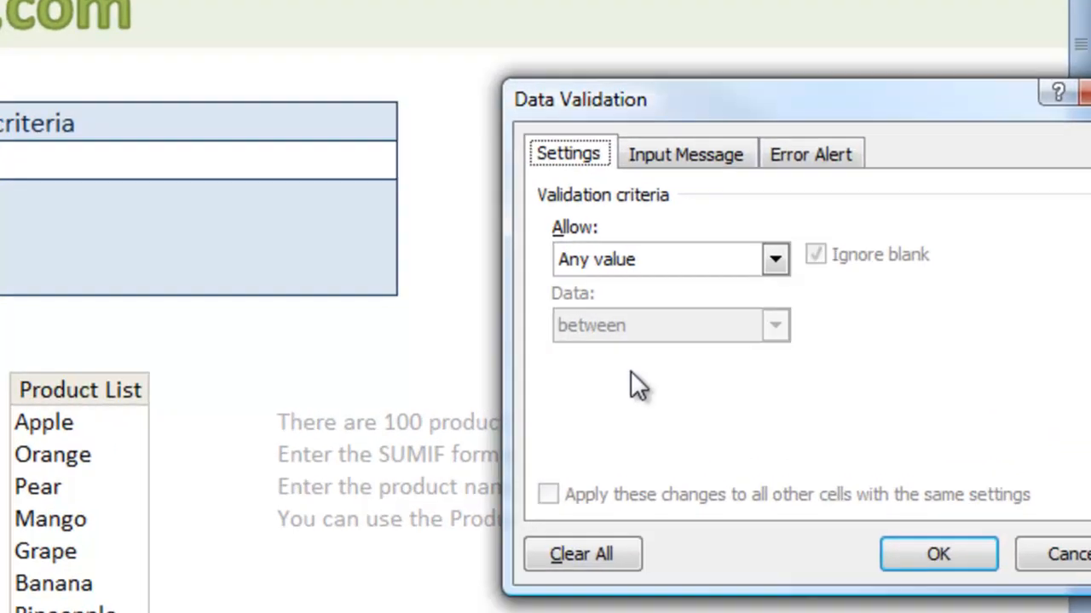
- Restrict the Product cell to a List of product names, then pick Lemon to show 658
{"action": "left_click", "coordinate": [774, 259]}
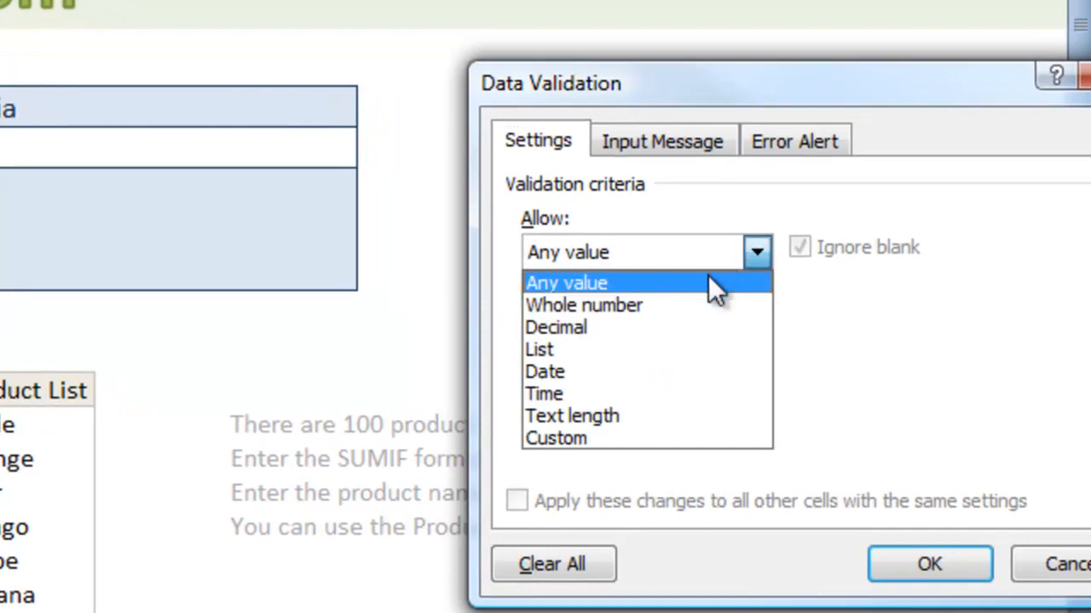
{"action": "left_click", "coordinate": [539, 349]}
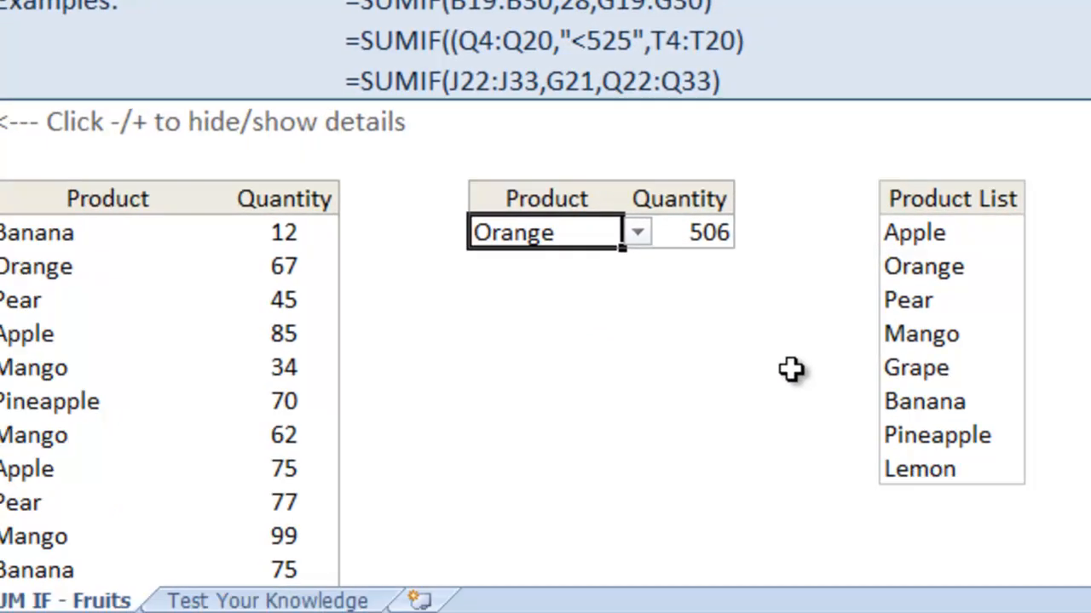
{"action": "left_click", "coordinate": [637, 232]}
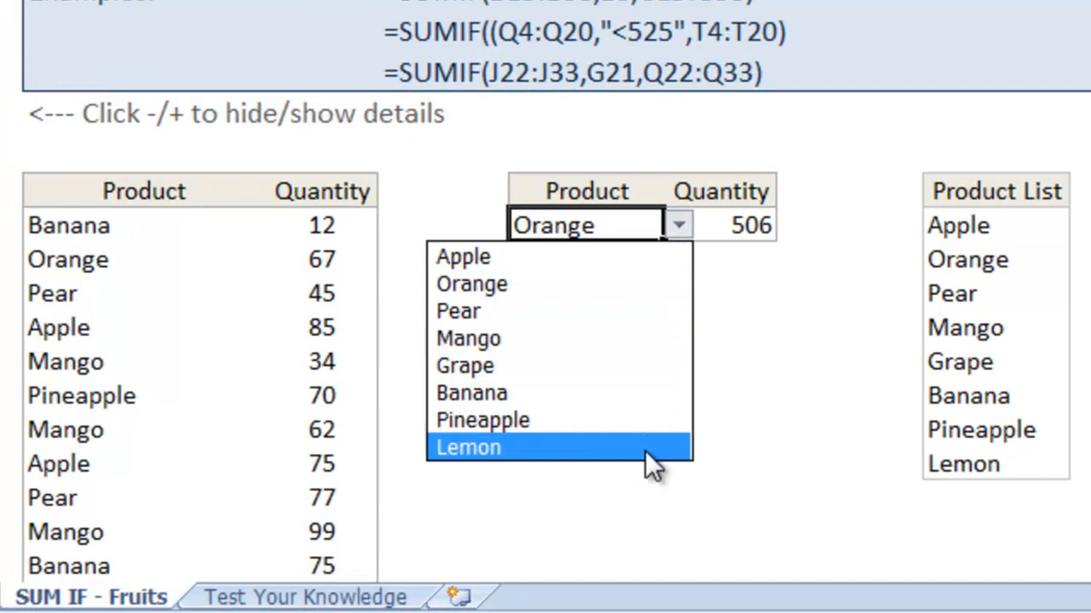
{"action": "mouse_move", "coordinate": [626, 419]}
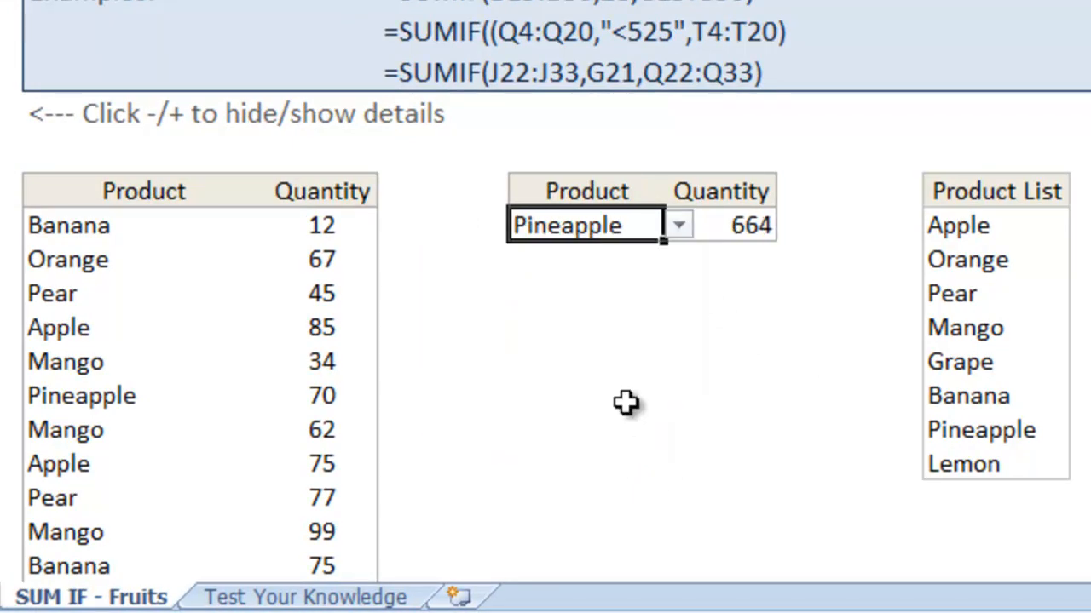
{"action": "left_click", "coordinate": [677, 225]}
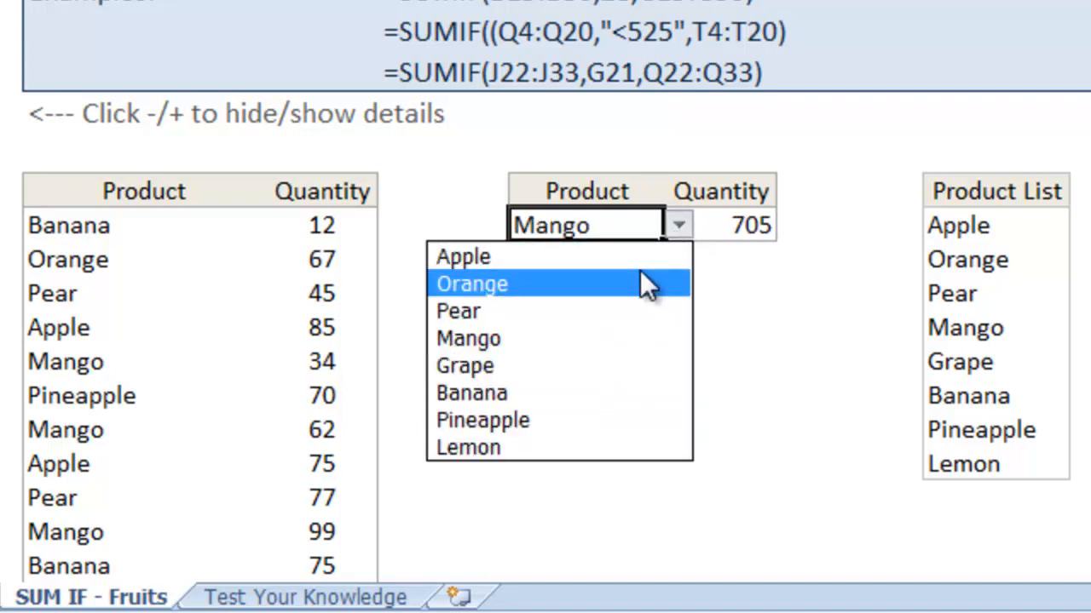
{"action": "left_click", "coordinate": [468, 447]}
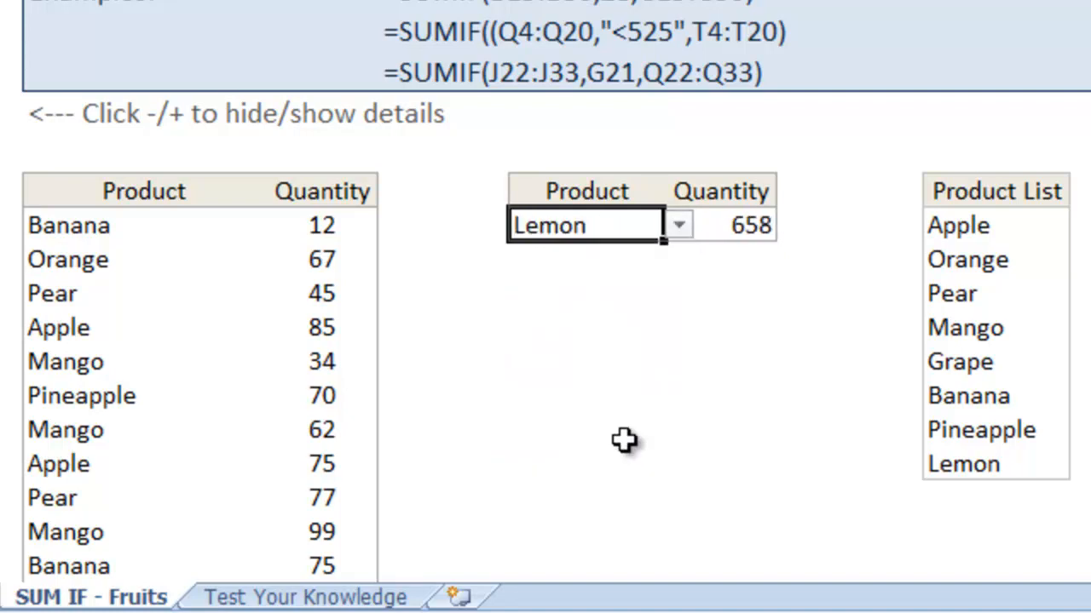
{"action": "left_click", "coordinate": [718, 292]}
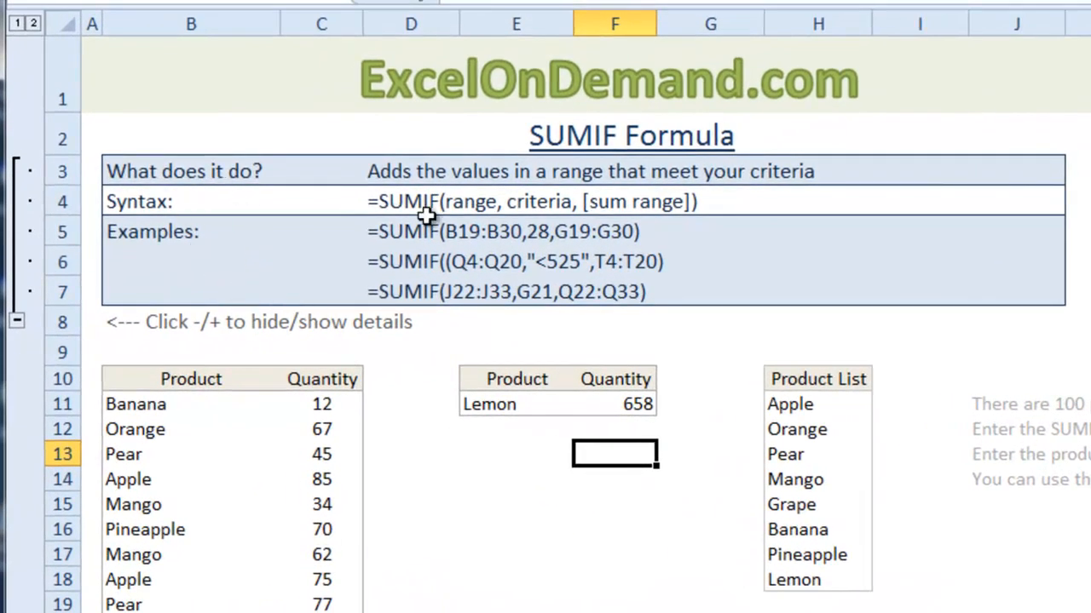
{"action": "mouse_move", "coordinate": [594, 209]}
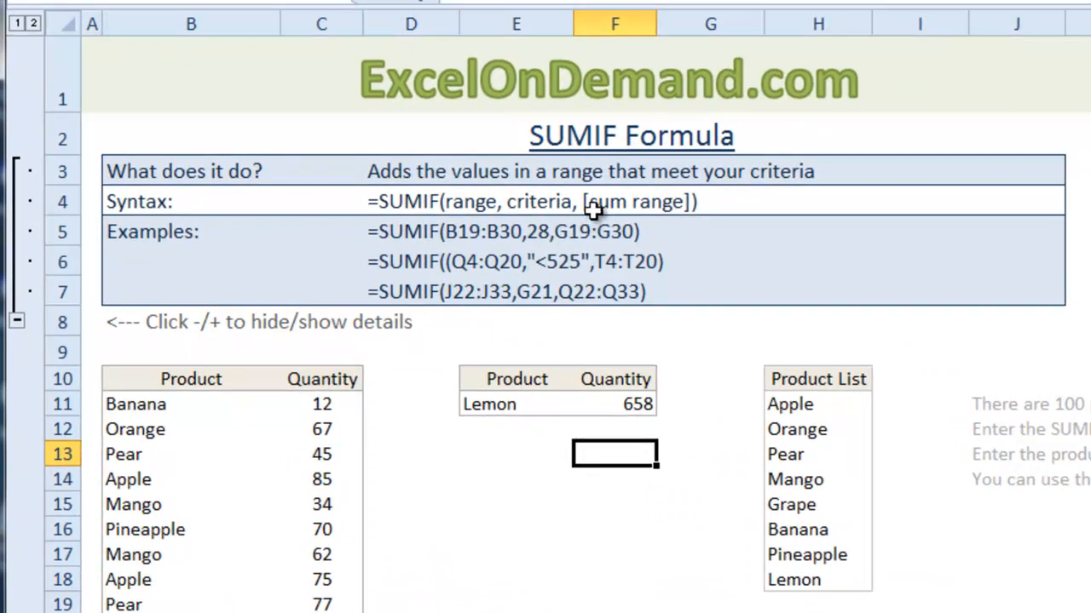
{"action": "mouse_move", "coordinate": [698, 244]}
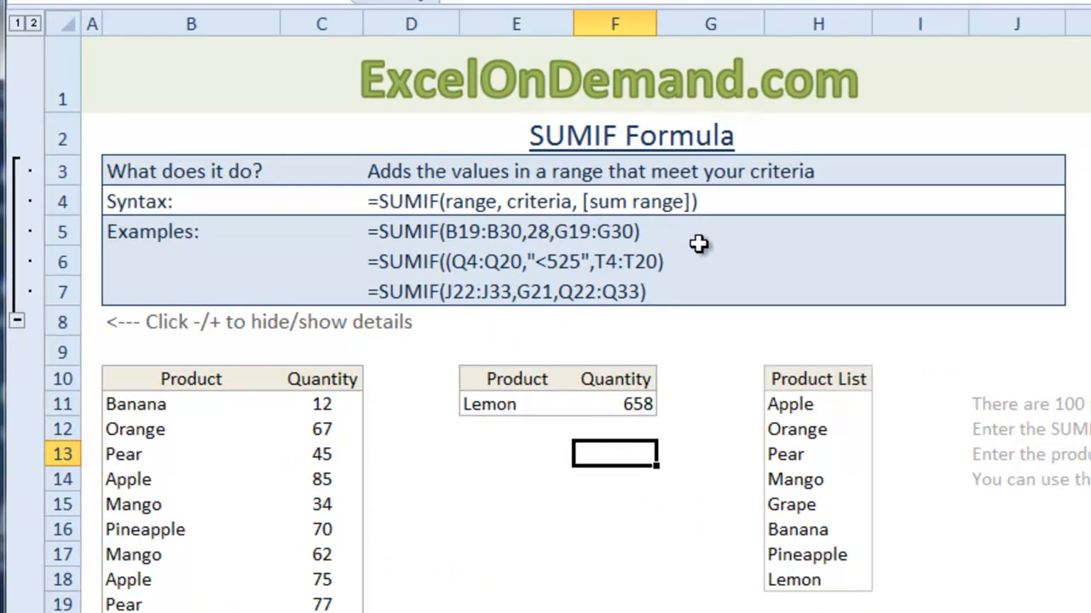
{"action": "mouse_move", "coordinate": [324, 293]}
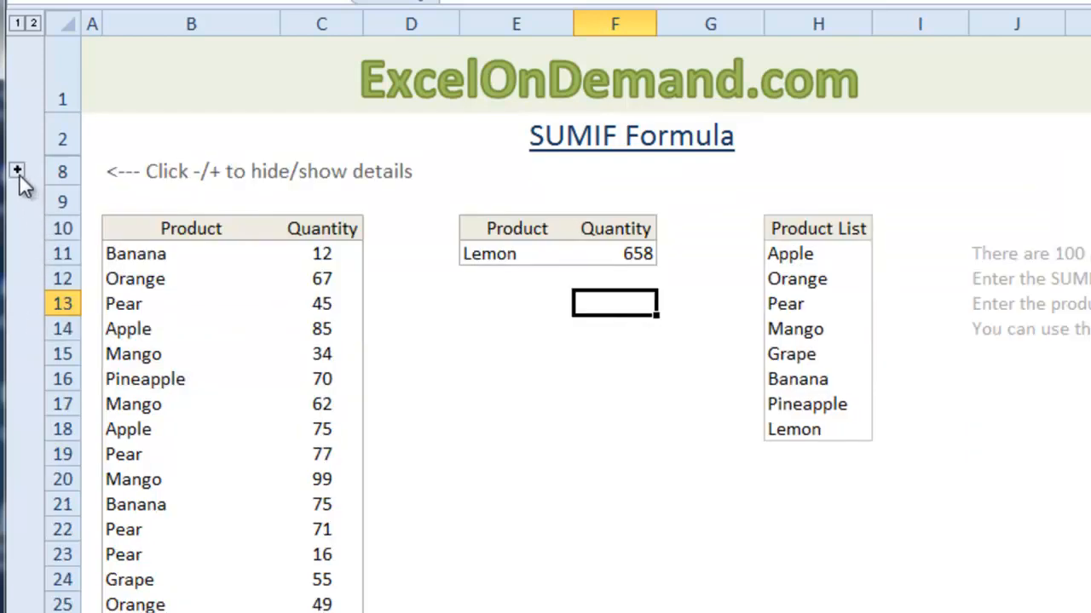
{"action": "left_click", "coordinate": [17, 169]}
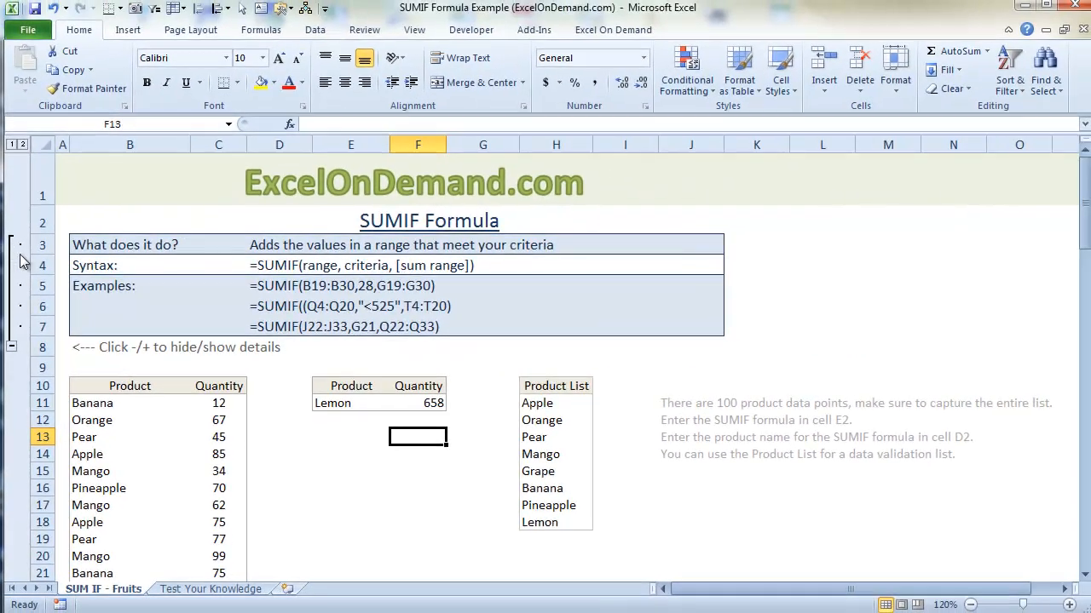
- Open the Test Your Knowledge sheet with employee sales and Products Sold tables
{"action": "left_click", "coordinate": [210, 589]}
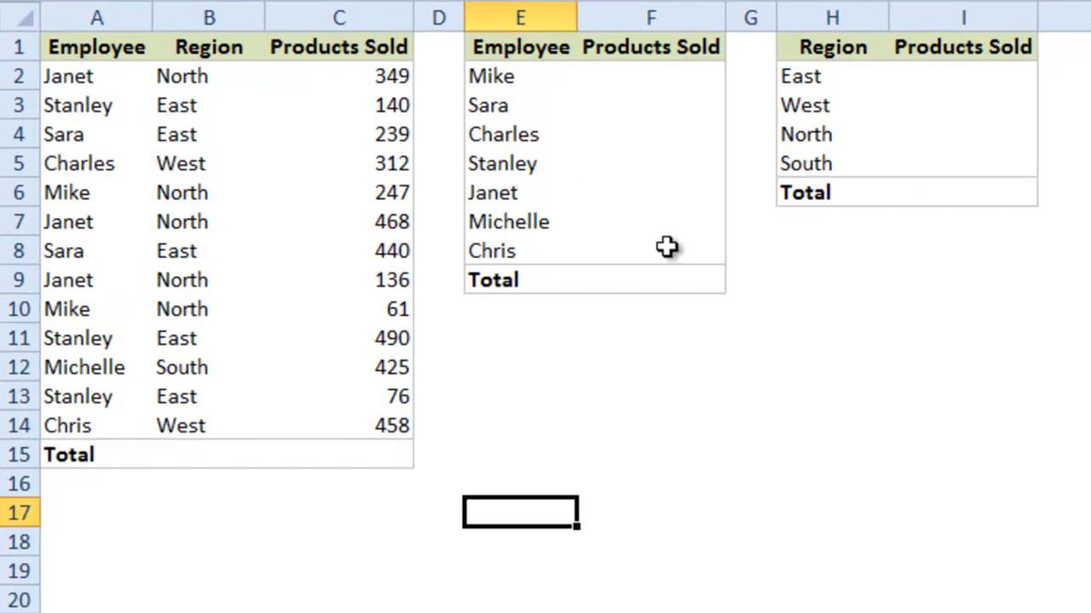
{"action": "mouse_move", "coordinate": [961, 154]}
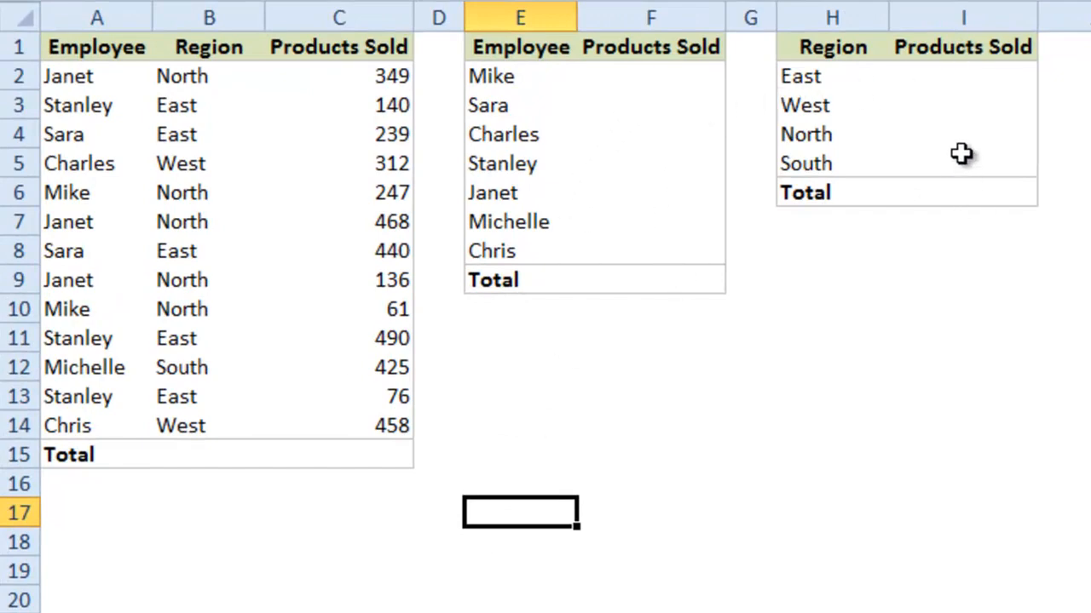